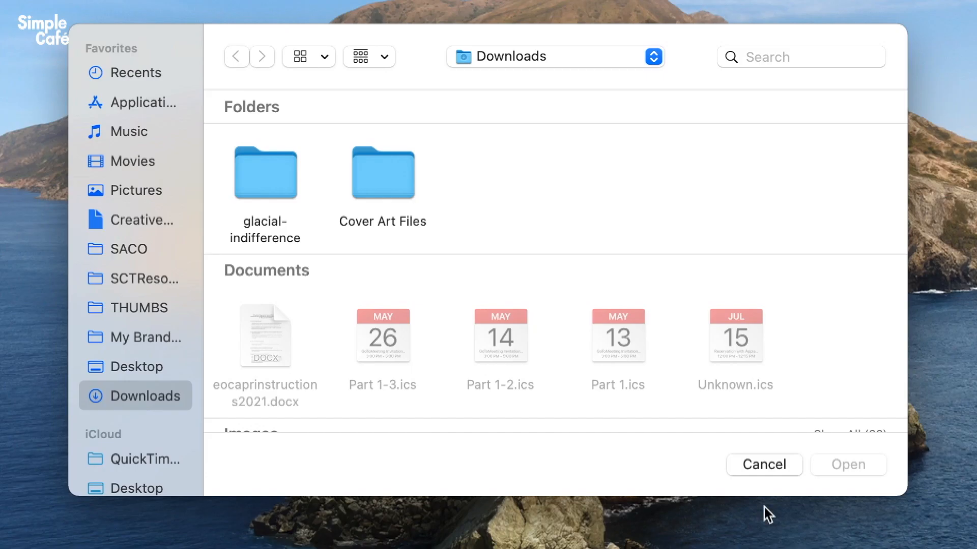
- Dismiss the Open dialog without choosing any file from Downloads
{"action": "left_click", "coordinate": [178, 22]}
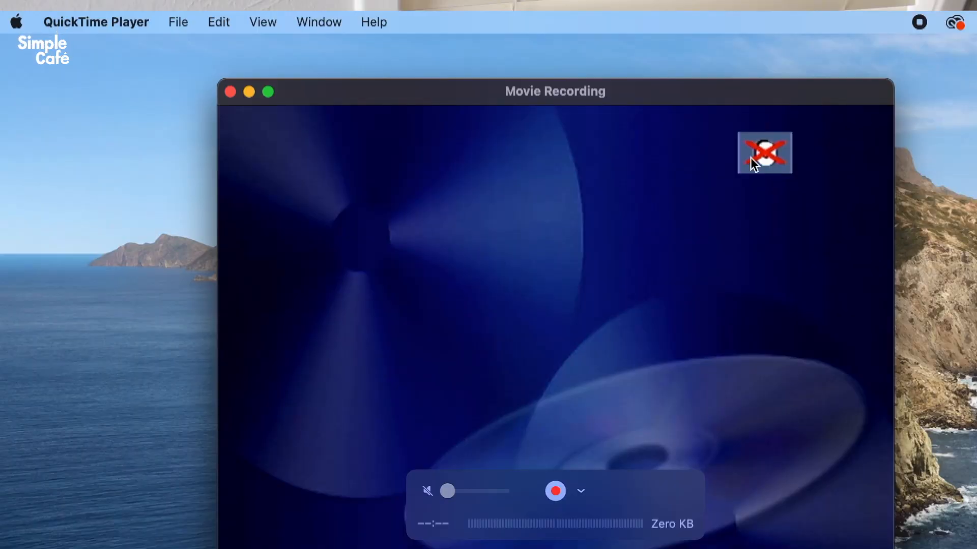
{"action": "mouse_move", "coordinate": [770, 180]}
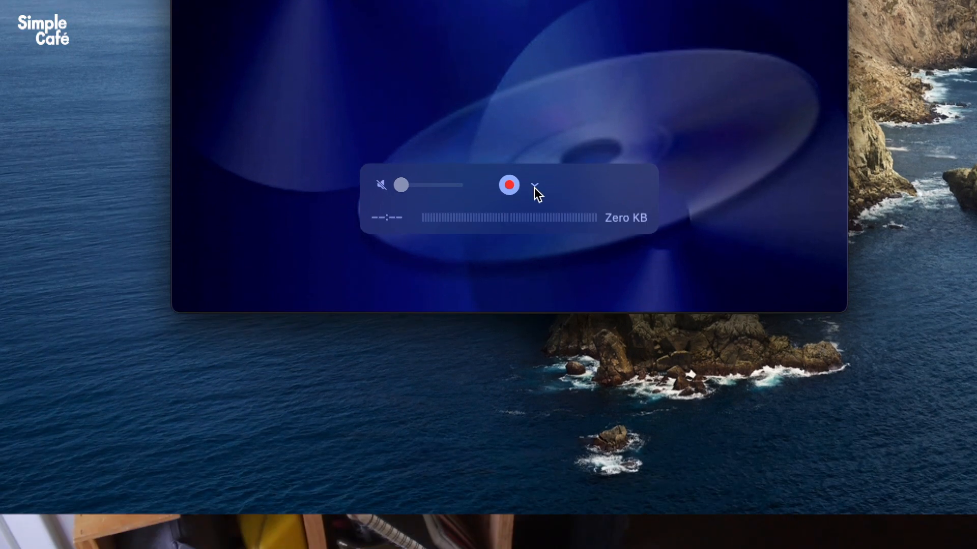
- Confirm AV TO USB2.0 as camera and microphone with Maximum quality in the recording options
{"action": "left_click", "coordinate": [534, 185]}
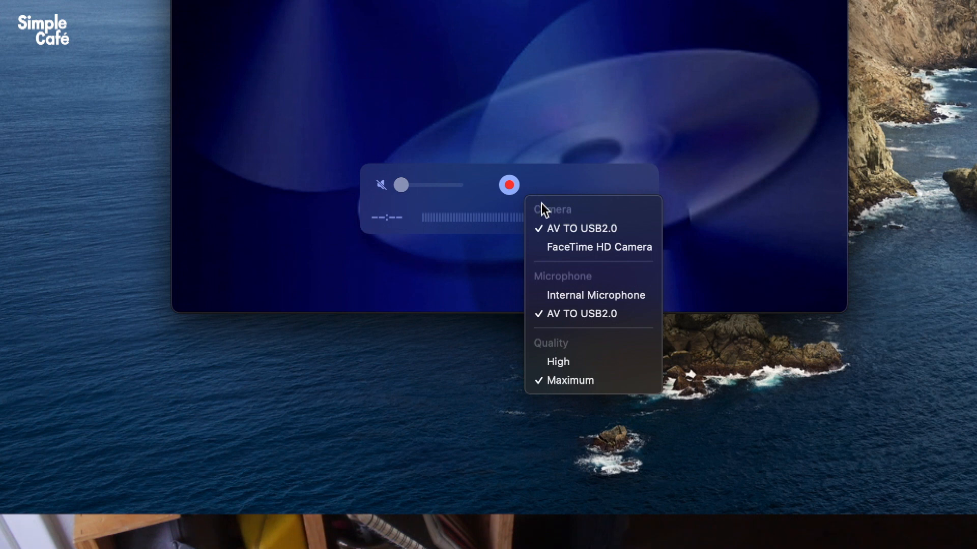
{"action": "left_click", "coordinate": [597, 247]}
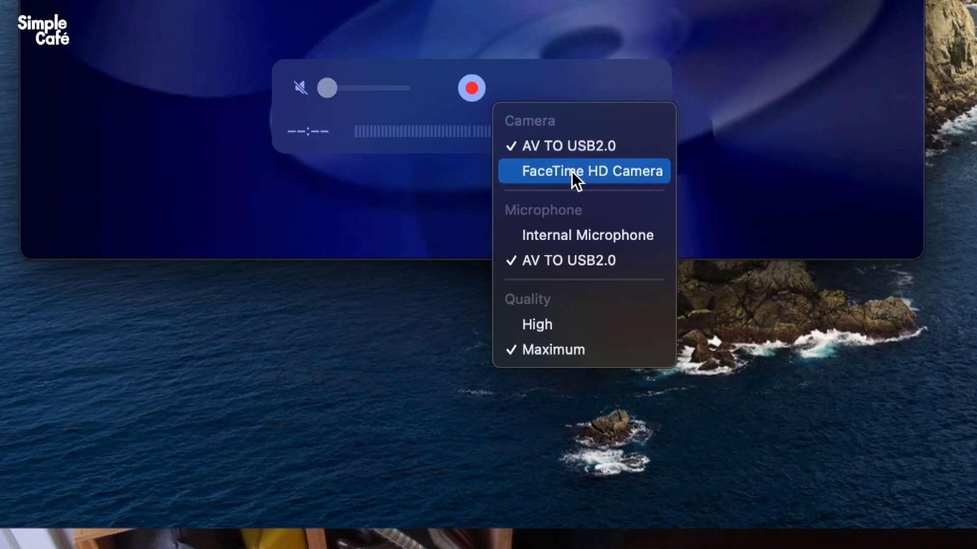
{"action": "mouse_move", "coordinate": [554, 235]}
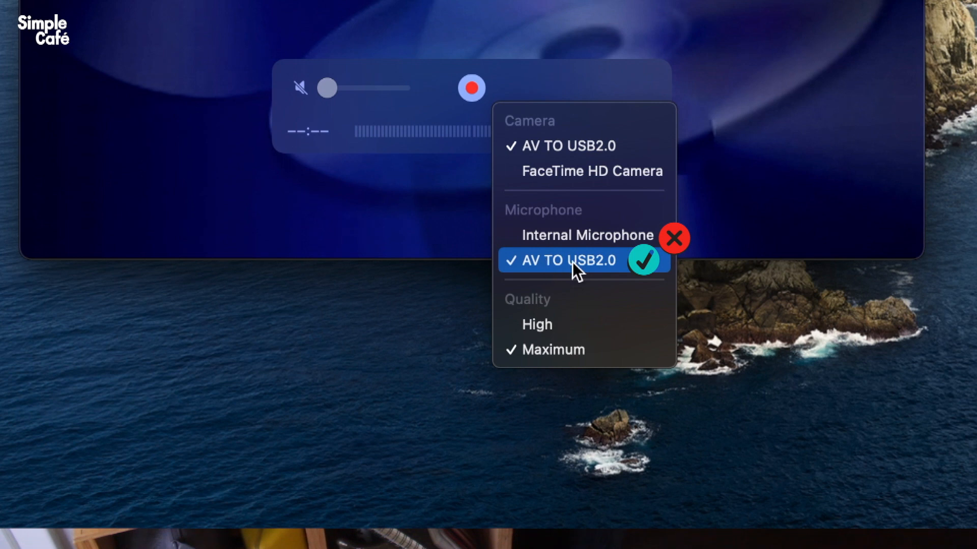
{"action": "mouse_move", "coordinate": [574, 235]}
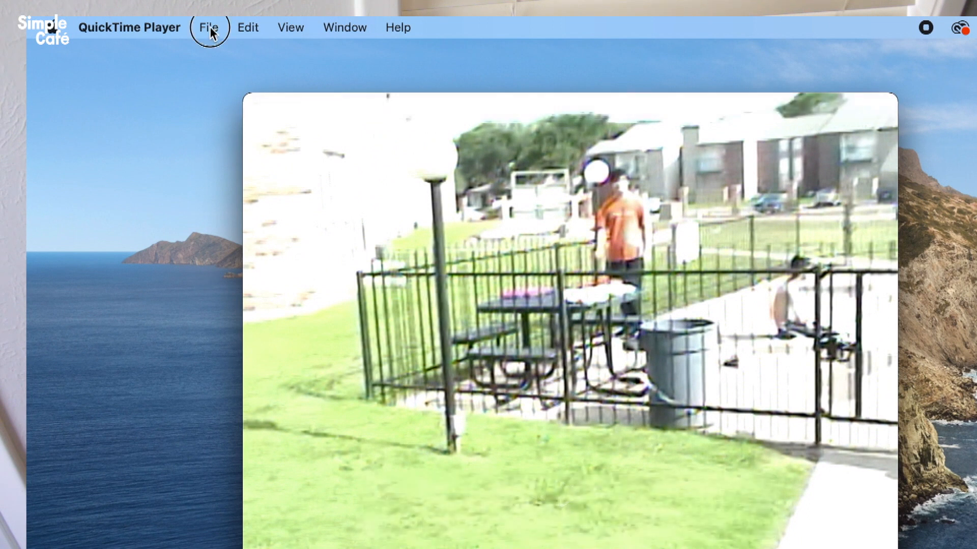
- Close the 16-second recording and name it in the keep prompt for export to Downloads
{"action": "left_click", "coordinate": [209, 27]}
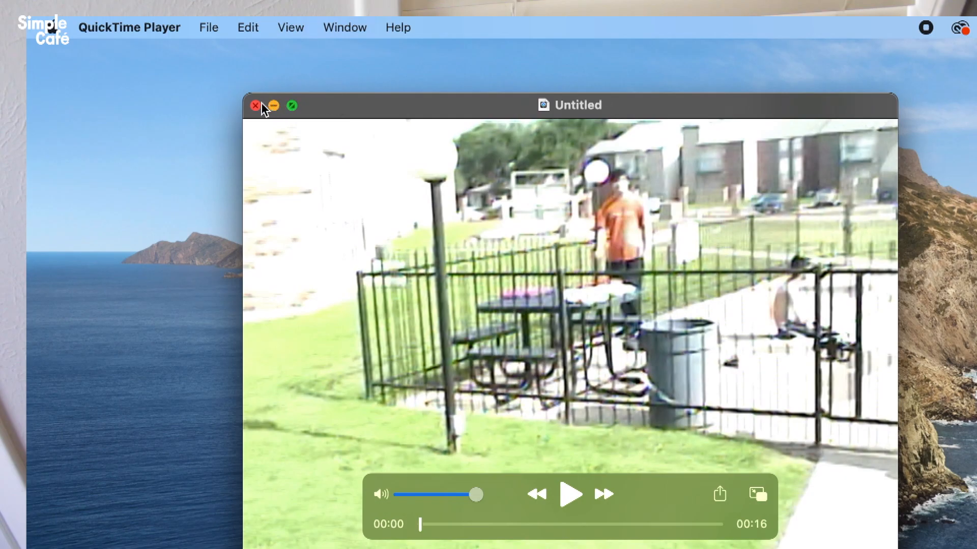
{"action": "left_click", "coordinate": [254, 105]}
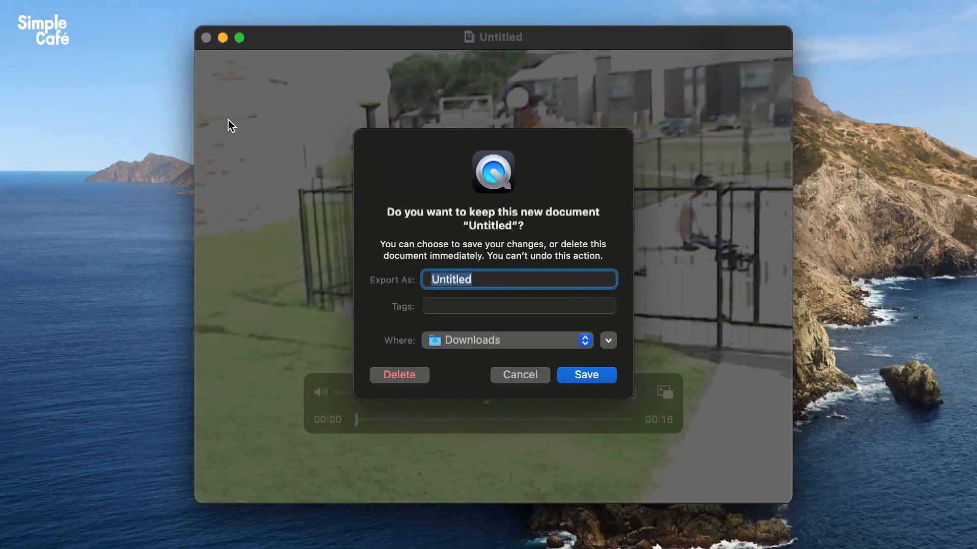
{"action": "type", "text": "dxam"}
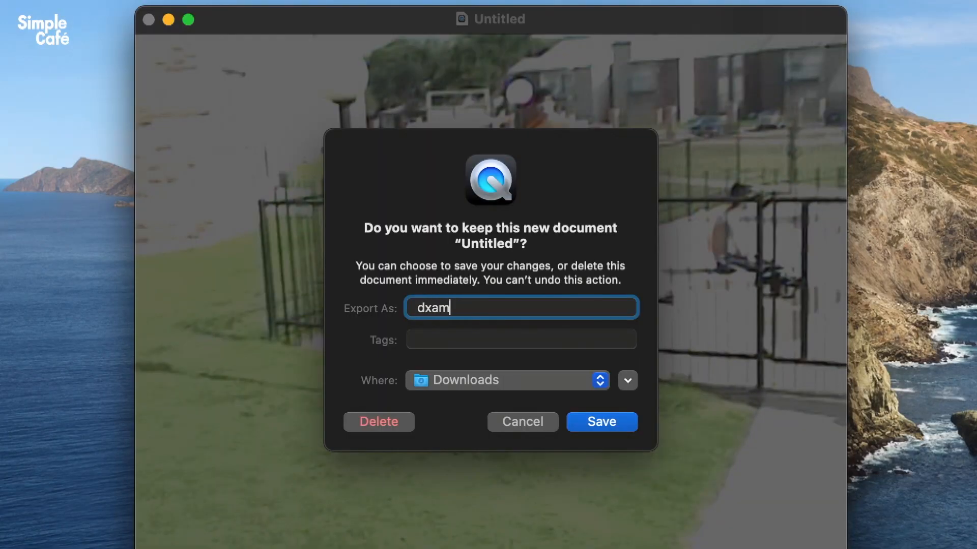
{"action": "type", "text": "pl"}
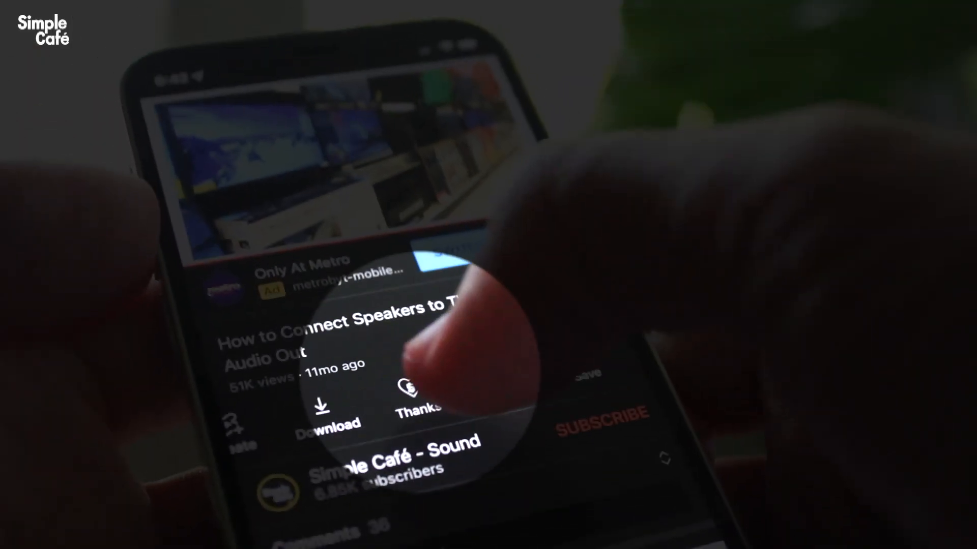
- Open the Super Thanks sheet for Simple Café - Sound with $1.99–$49.99 amounts
{"action": "left_click", "coordinate": [418, 398]}
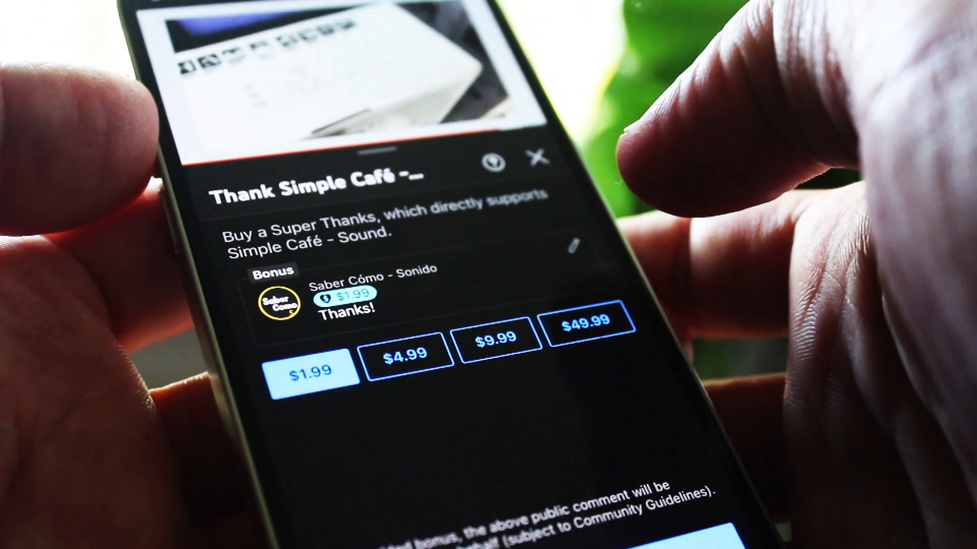